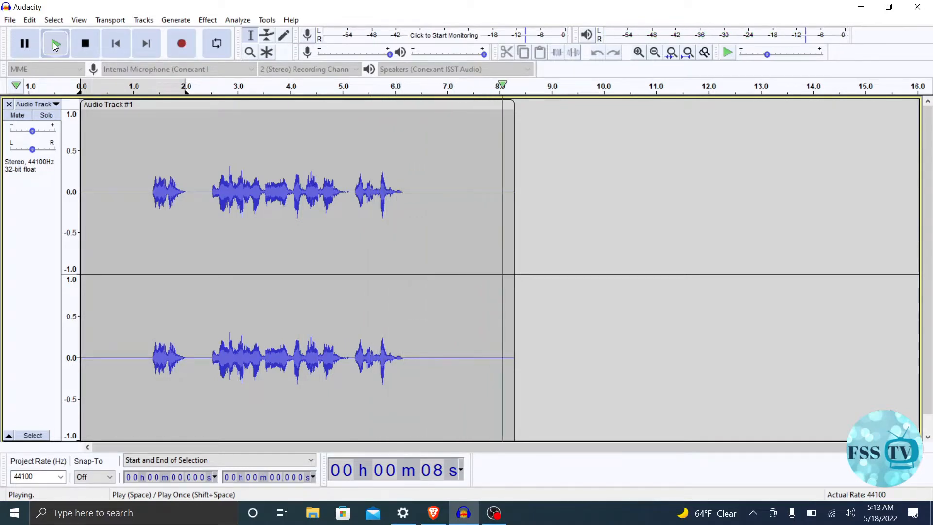
# Step: Halt playback of the eight-second stereo voice recording
pyautogui.click(85, 43)
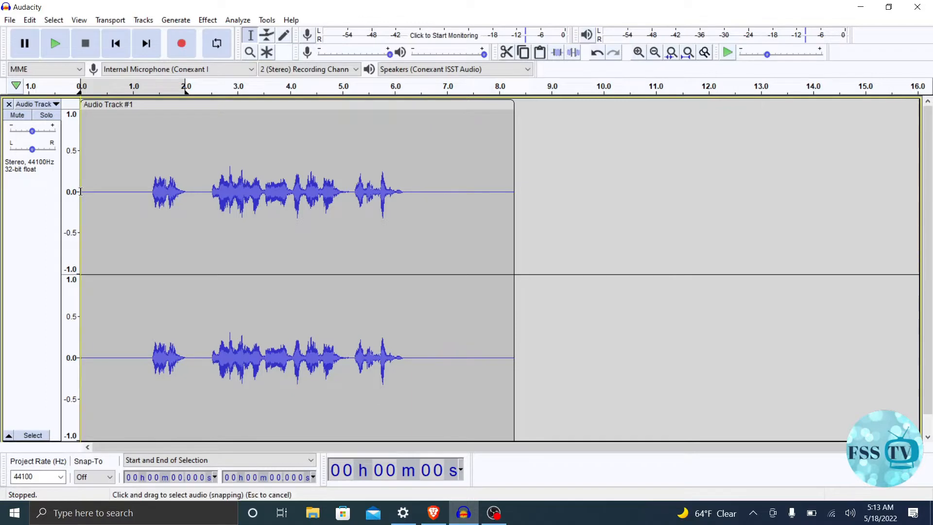
# Step: Select the silent first ~1.4 seconds before speech and audition it as a noise sample
pyautogui.moveTo(81, 191); pyautogui.dragTo(151, 190)
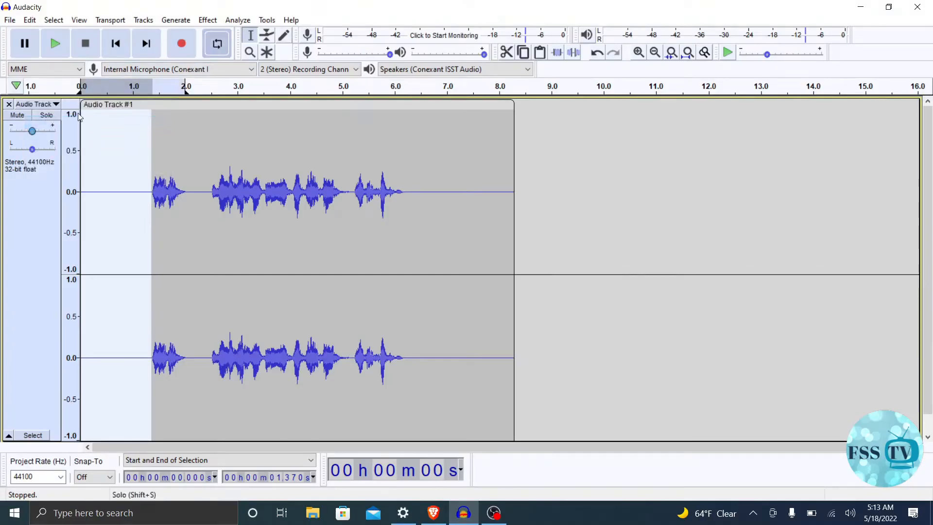
pyautogui.moveTo(54, 42)
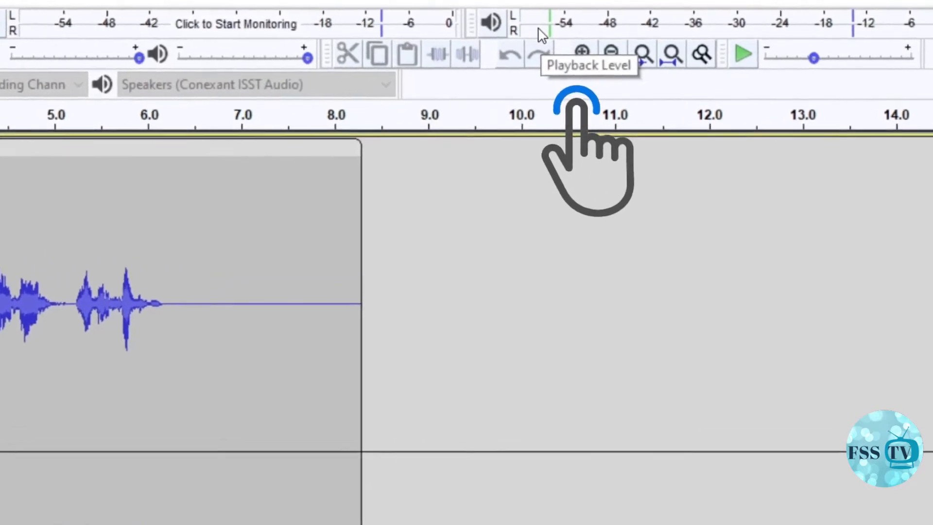
pyautogui.click(54, 43)
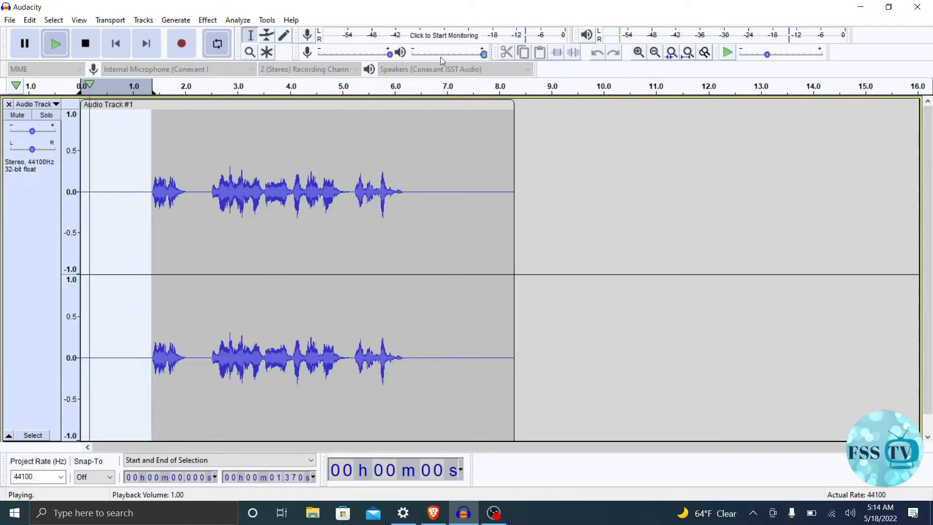
pyautogui.click(24, 43)
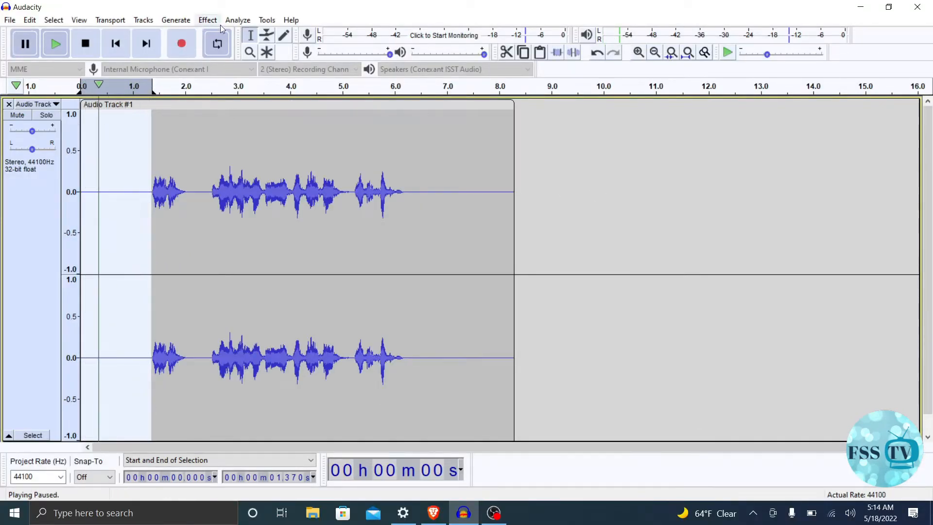
# Step: Capture the Noise Profile from the silent opening via Noise Reduction, then select the whole recording
pyautogui.click(207, 20)
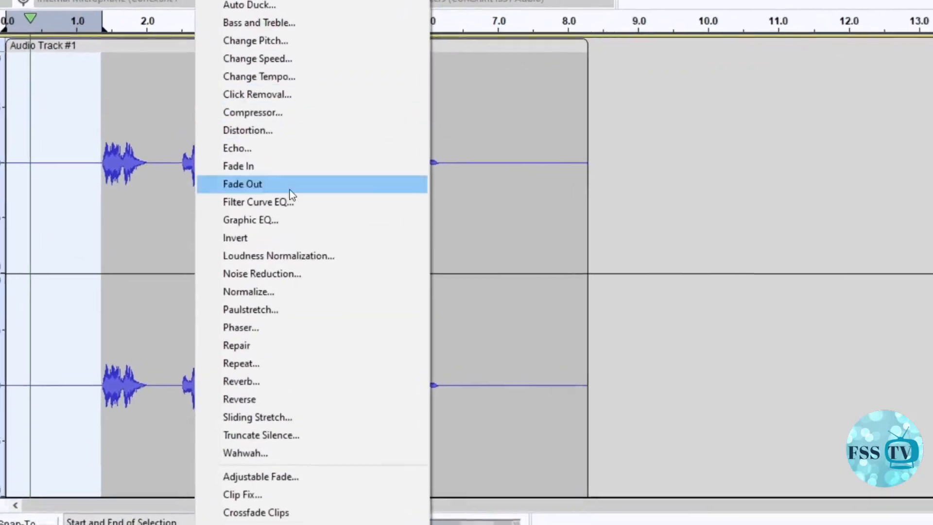
pyautogui.moveTo(261, 274)
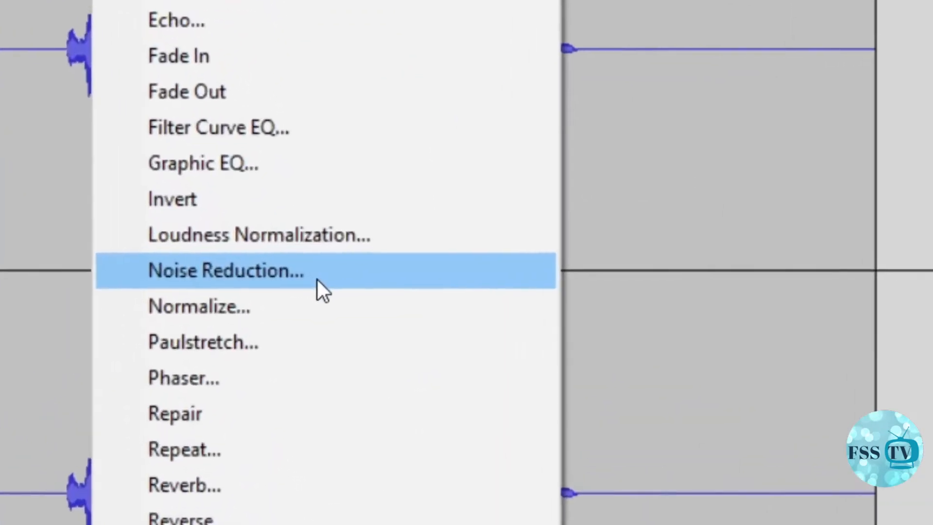
pyautogui.click(226, 270)
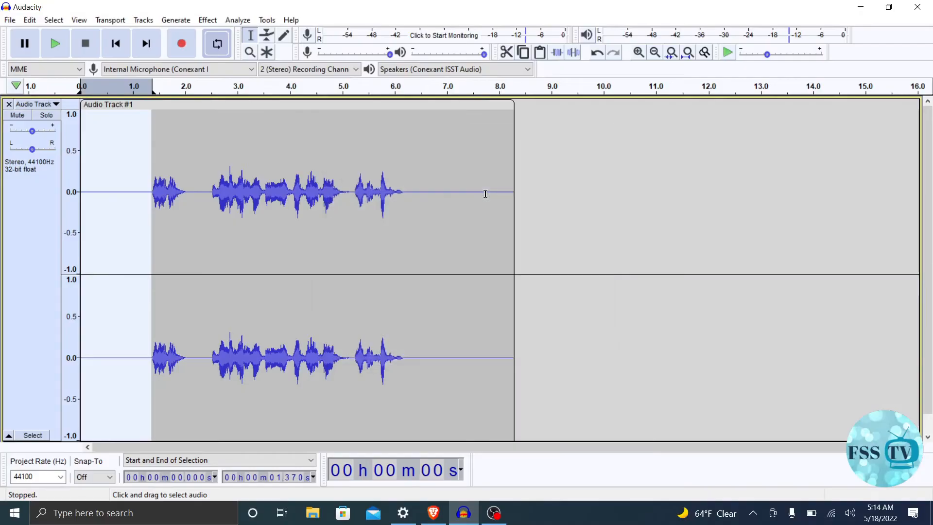
pyautogui.click(216, 43)
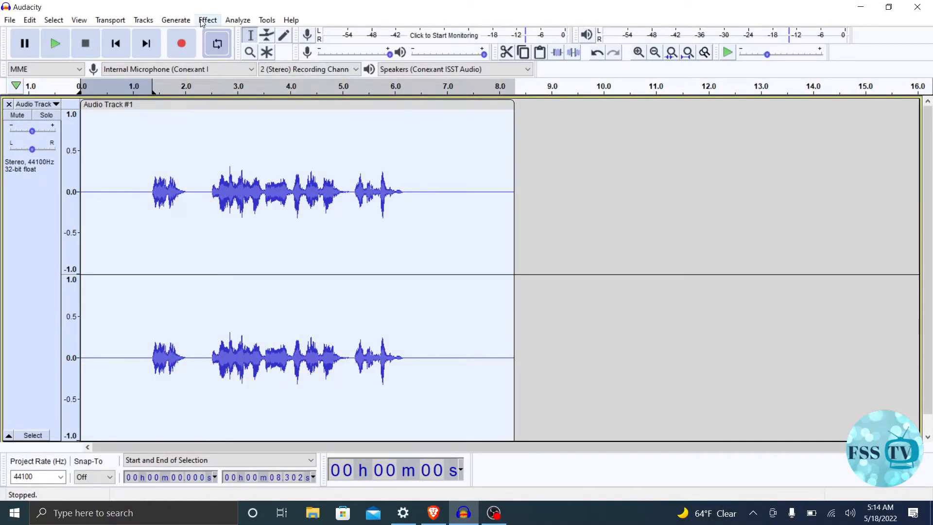
pyautogui.click(207, 19)
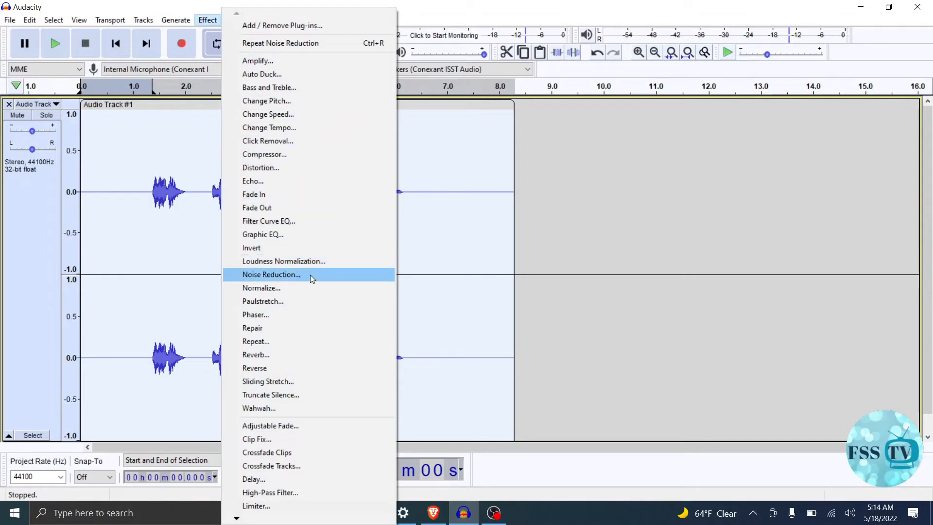
# Step: Preview and apply Noise Reduction at 34 dB with sensitivity 12 to the whole recording
pyautogui.click(271, 274)
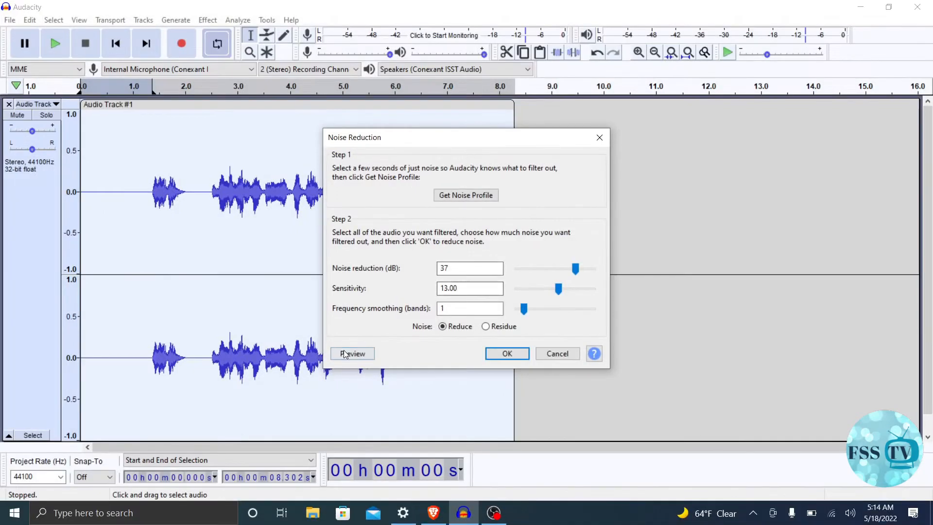
pyautogui.click(352, 354)
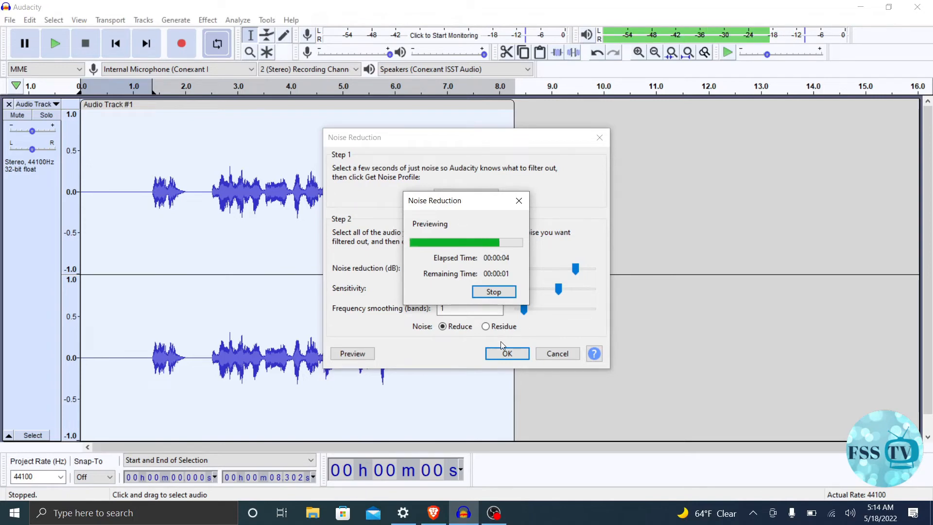
pyautogui.click(494, 291)
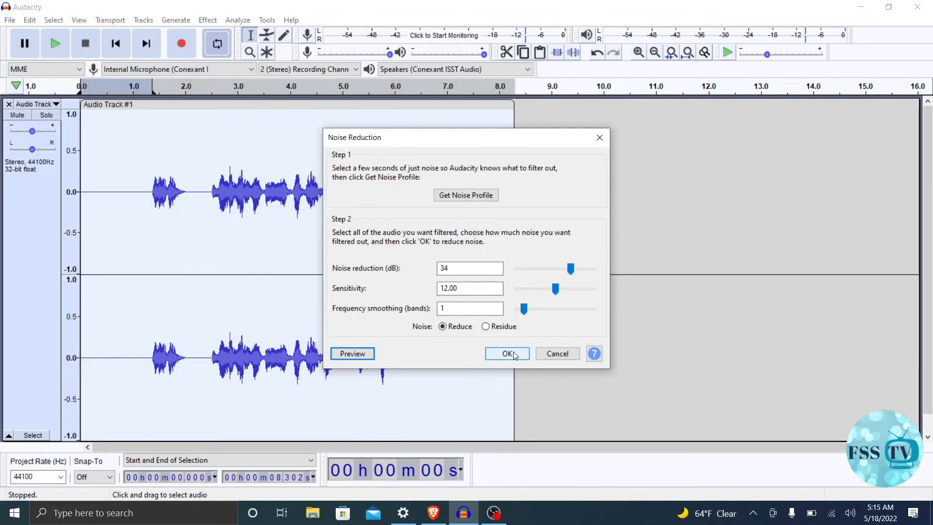
pyautogui.click(506, 354)
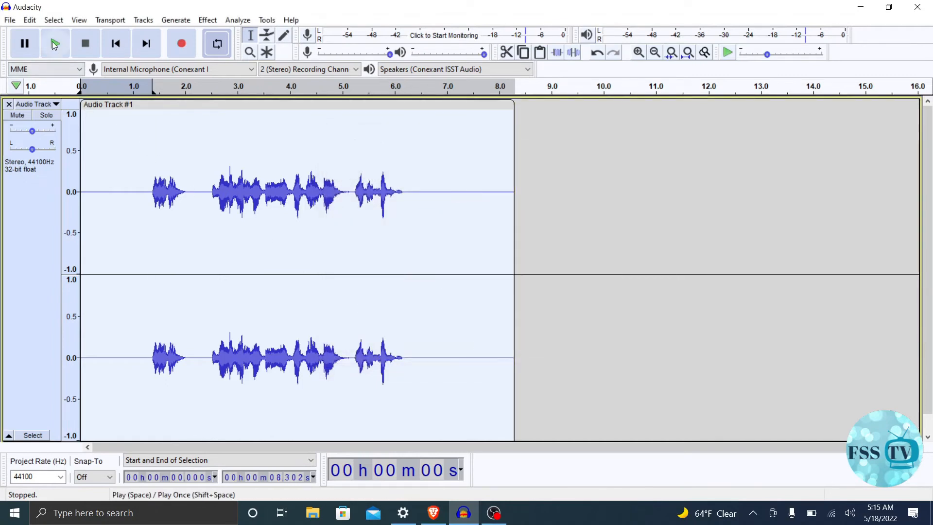
pyautogui.moveTo(56, 36)
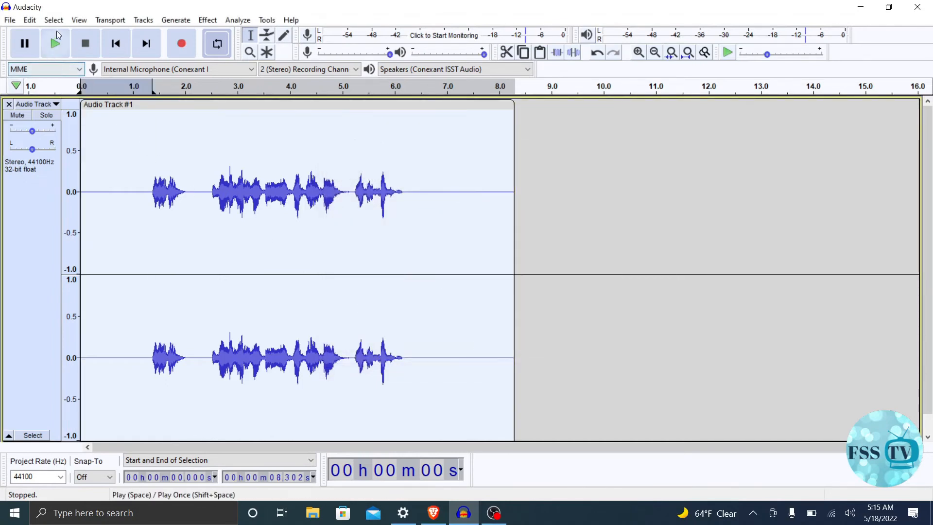
# Step: Play the noise-reduced recording from the start to hear the silent noise floor
pyautogui.click(55, 42)
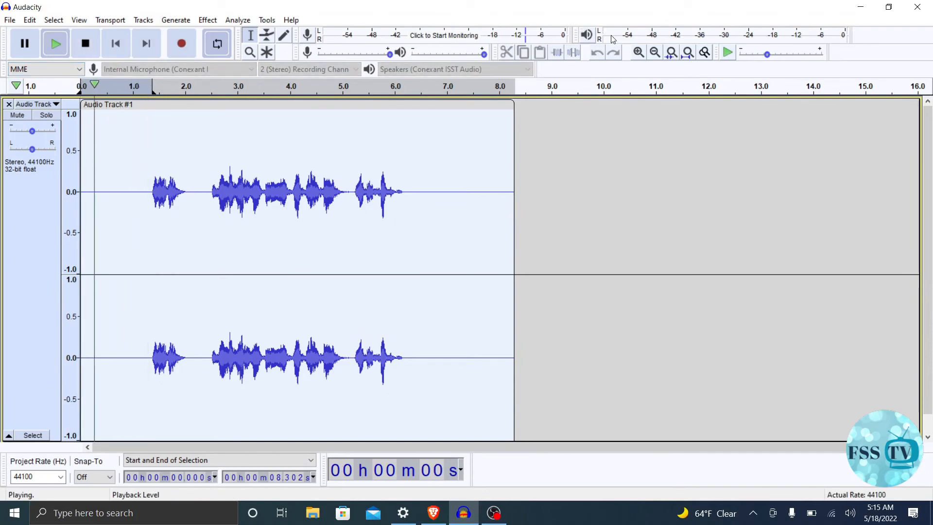